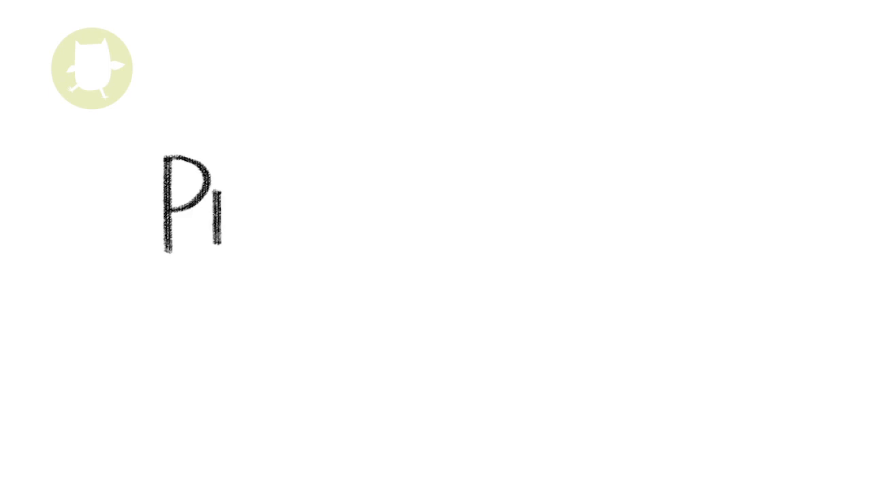
# Handwrite the title 'Prime numbers' near the top-left of the board.
pyautogui.write('rim')
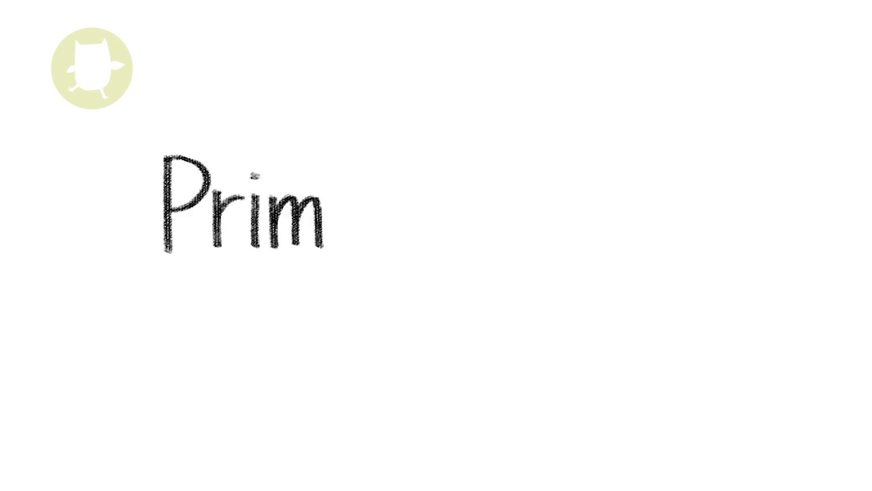
pyautogui.write('e nu')
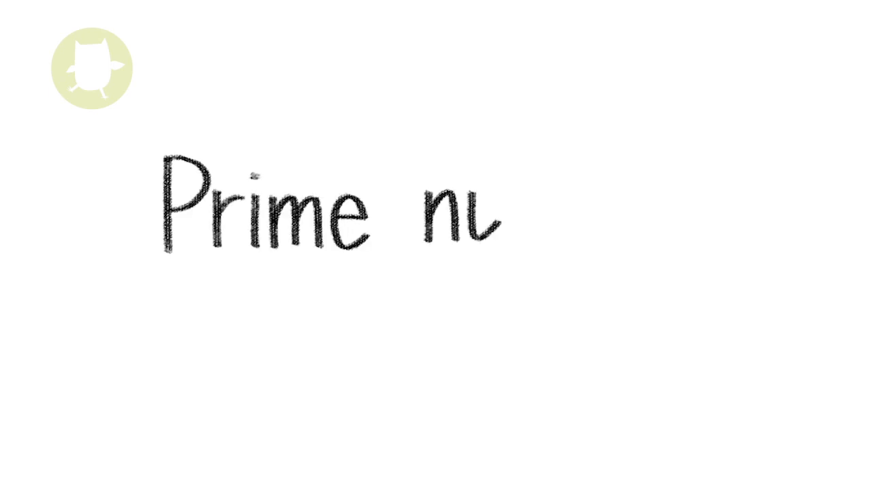
pyautogui.write('umb')
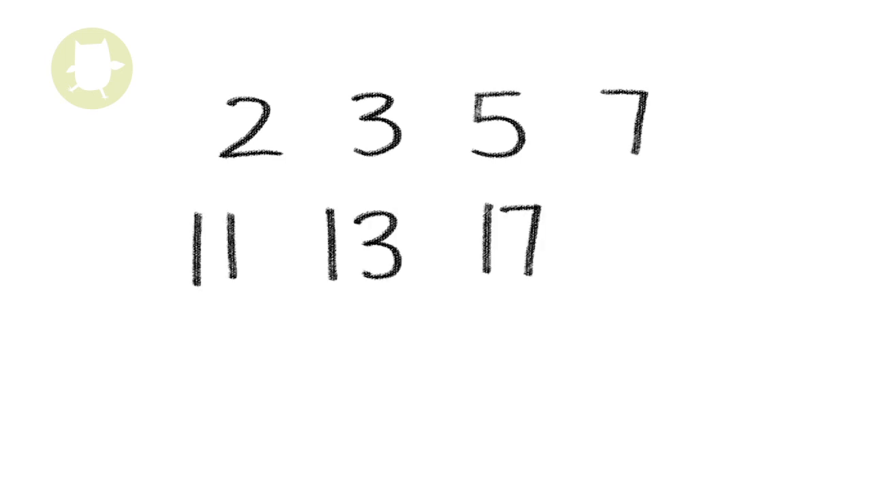
# Write 19 to finish the second row of primes and circle 11 in teal.
pyautogui.write('19')
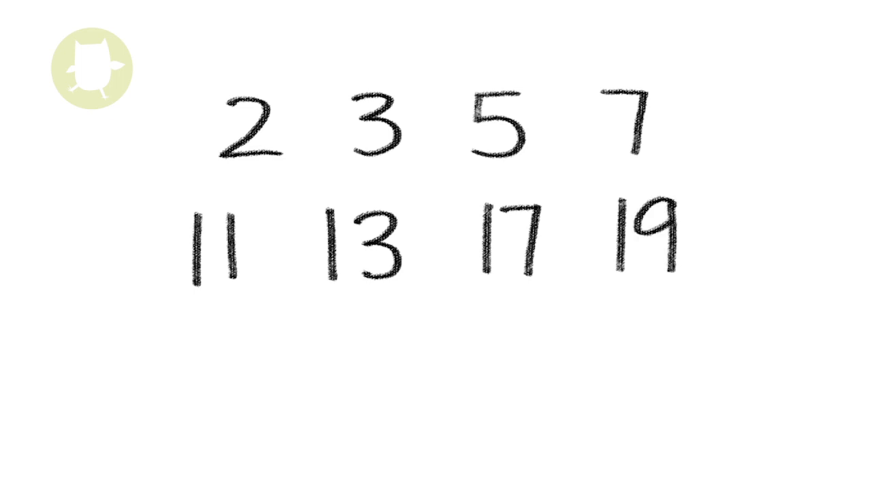
pyautogui.moveTo(157, 259); pyautogui.dragTo(238, 191)
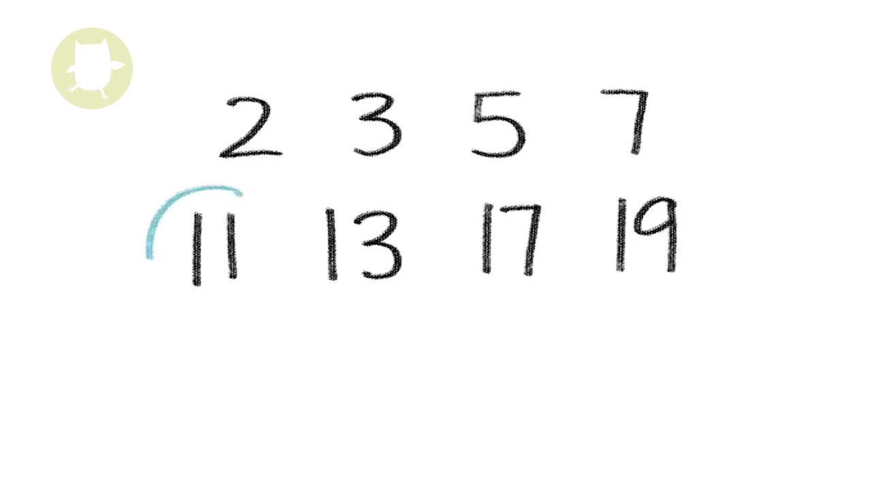